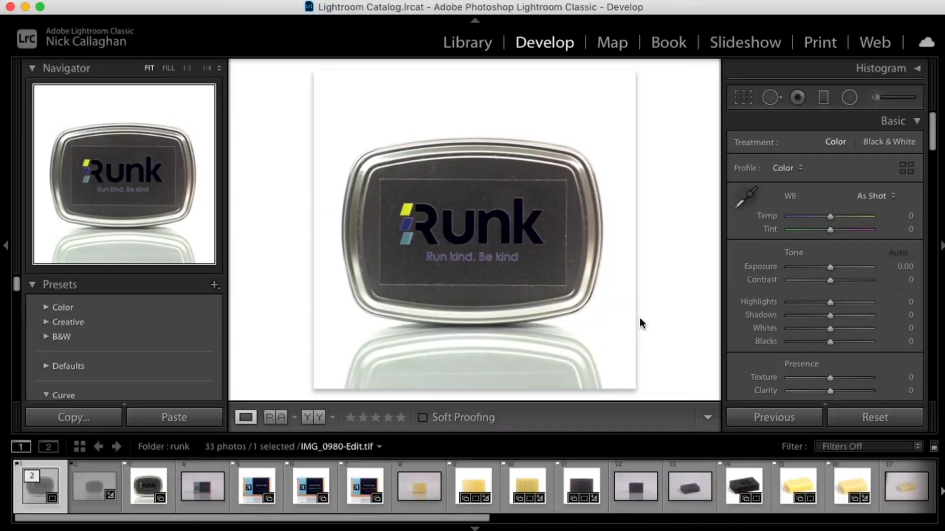
- Load the raw IMG_0980.CR2 Runk tin photo from the Develop filmstrip
left_click(93, 486)
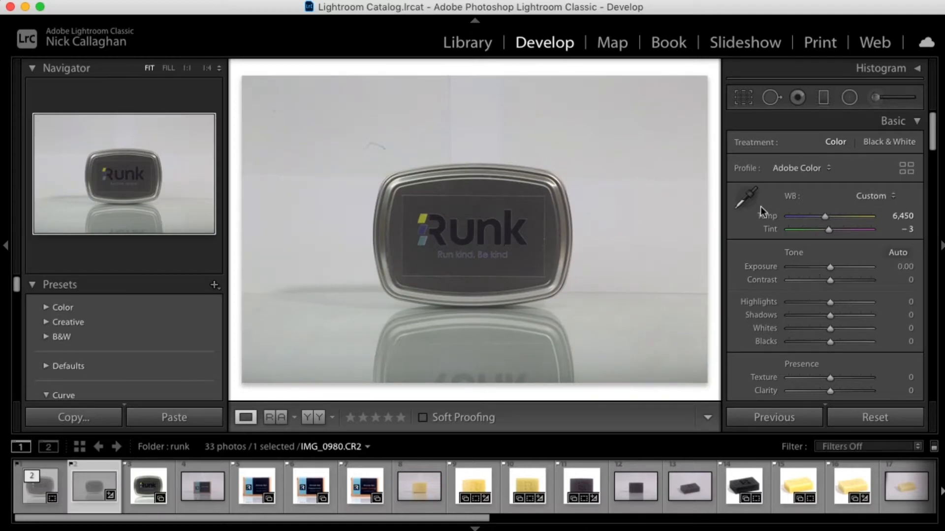
- Sample white balance from the grey backdrop, giving Temp 6,400 and Tint −4
left_click(733, 196)
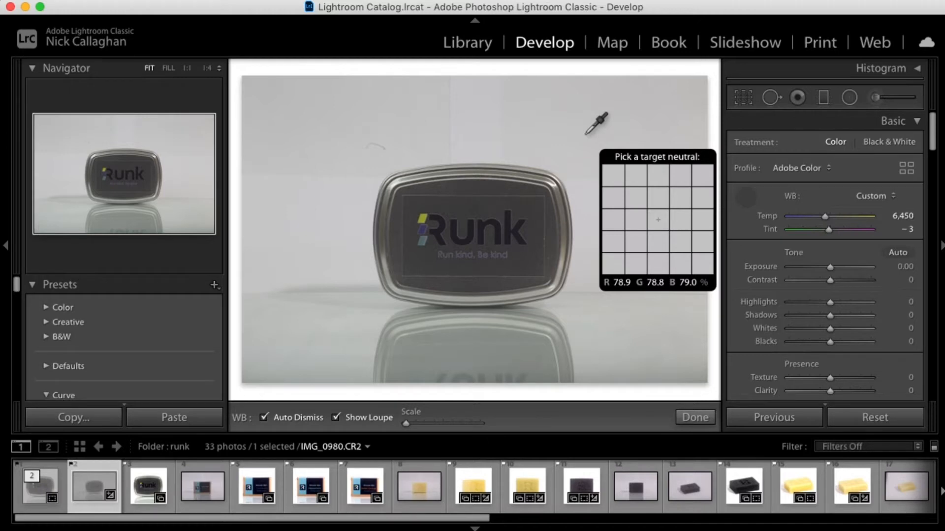
left_click(694, 417)
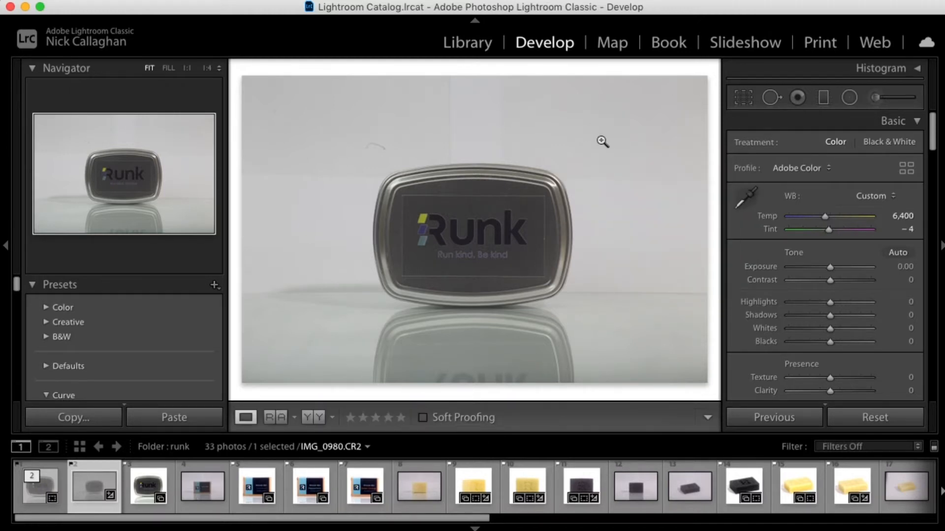
mouse_move(593, 251)
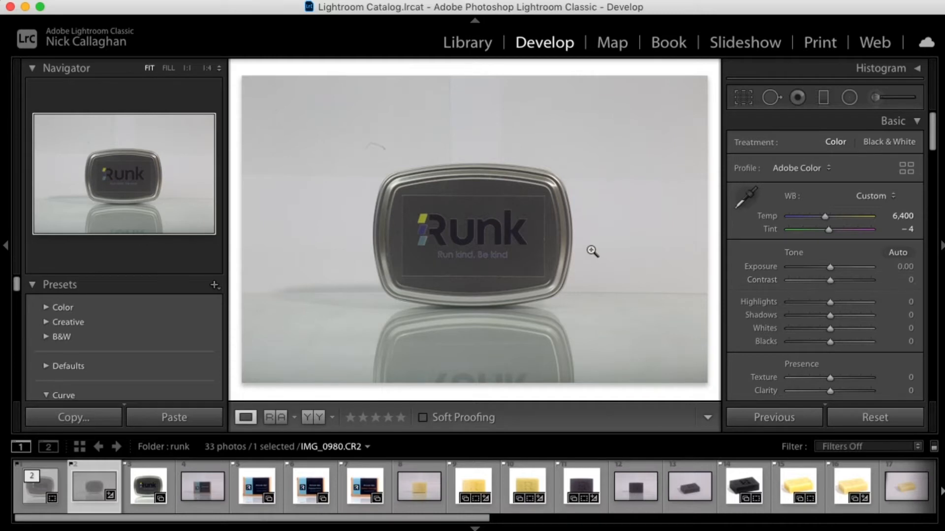
- Open the photo's context menu to edit it in Photoshop
right_click(590, 251)
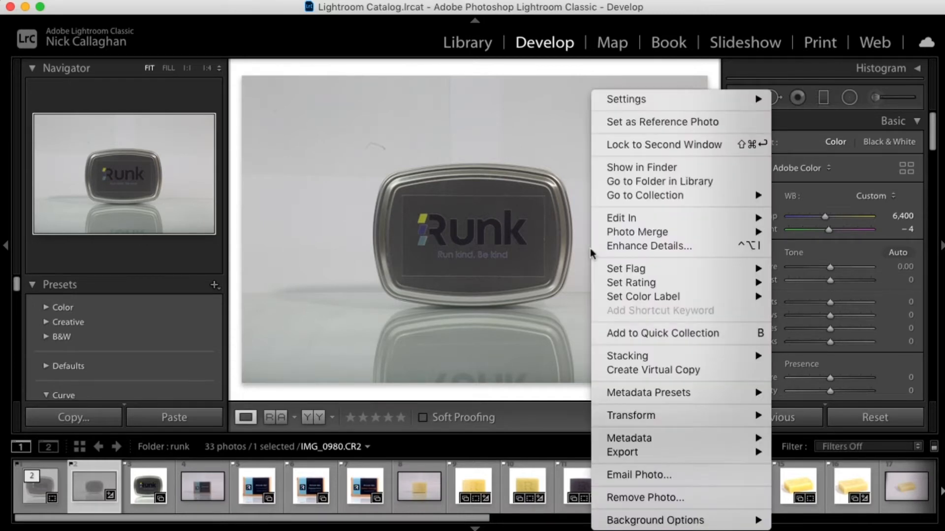
mouse_move(620, 217)
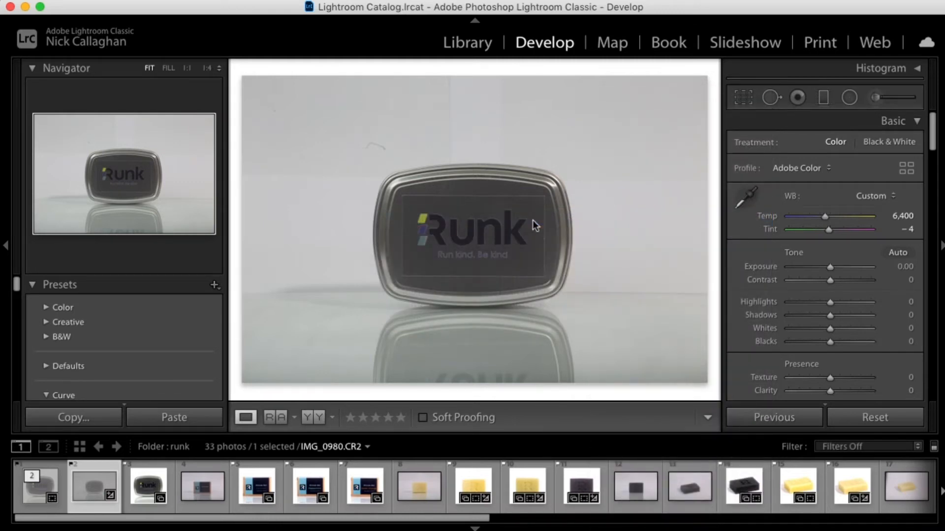
mouse_move(577, 388)
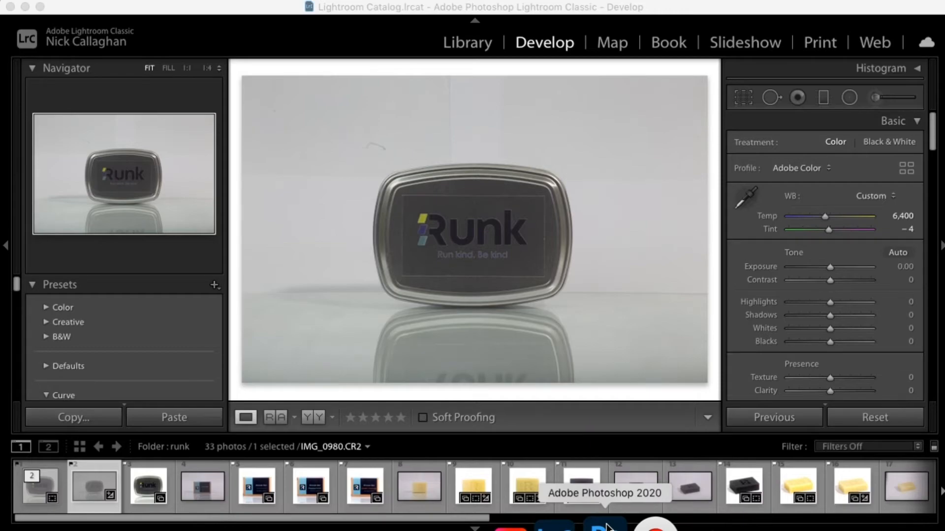
- Bring Photoshop forward and add a Levels adjustment layer to the tin photo
left_click(604, 524)
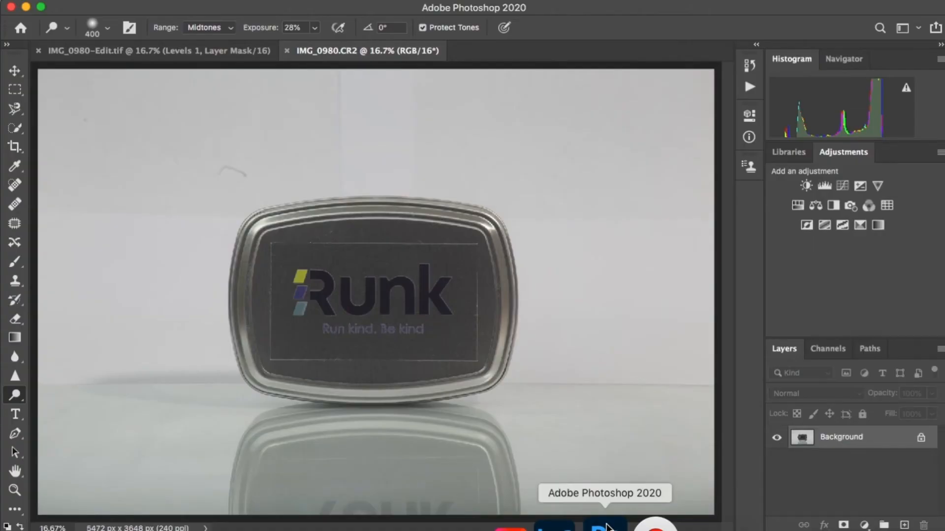
left_click(824, 185)
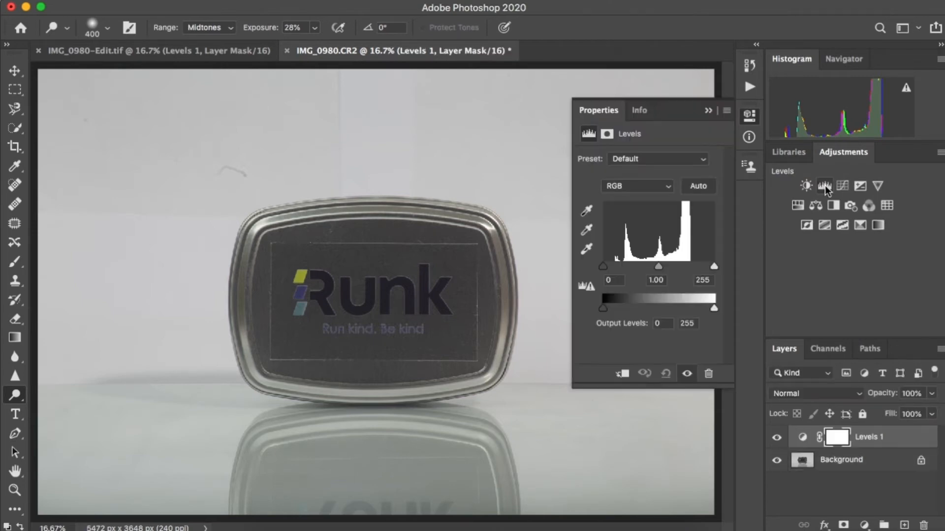
mouse_move(717, 272)
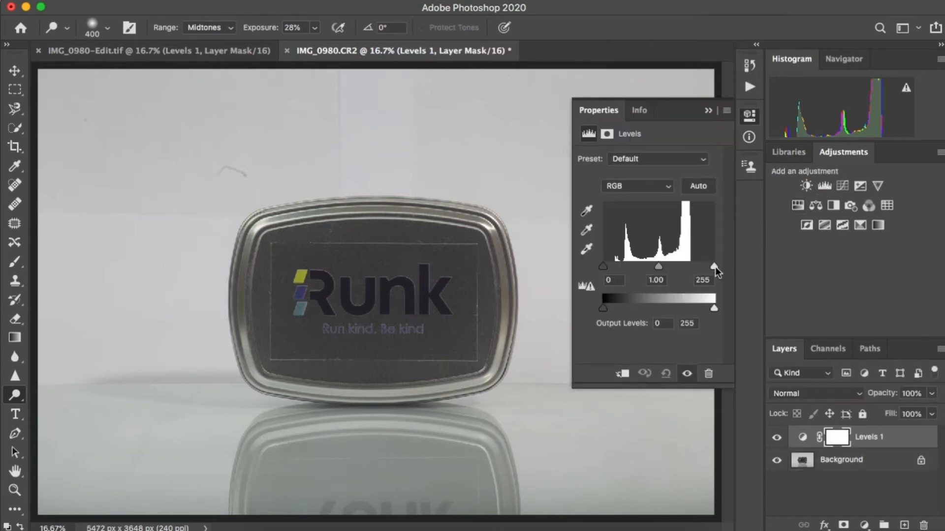
- Set Levels input to 29, 1.00 and 148 for a pure white backdrop
left_click_drag(714, 265, 684, 265)
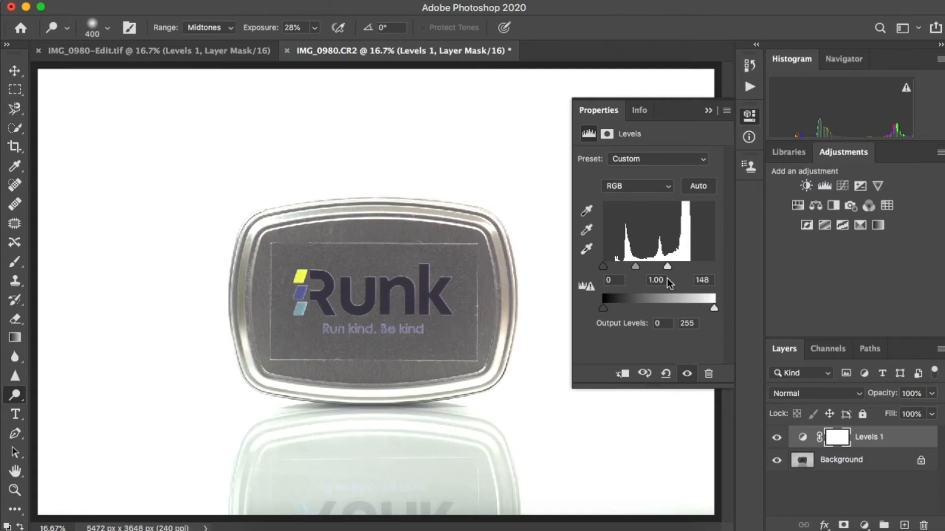
left_click_drag(602, 265, 609, 265)
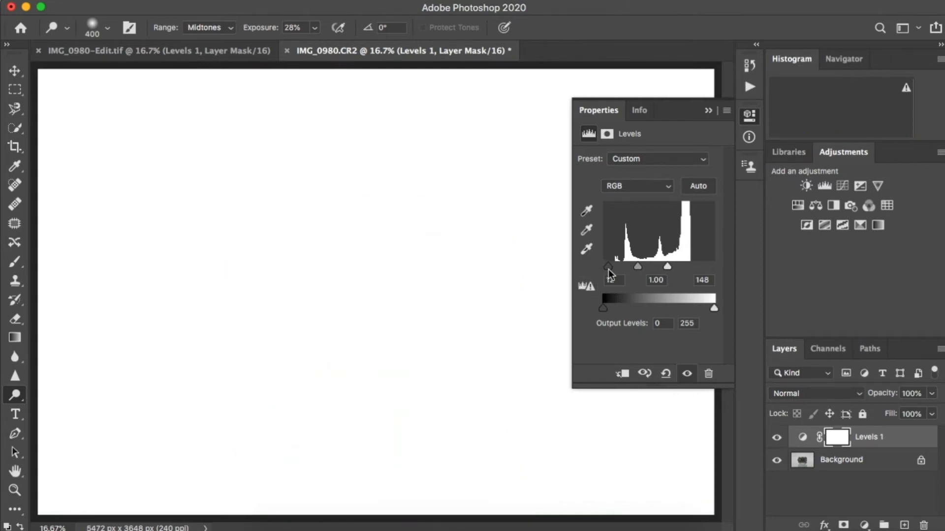
left_click_drag(602, 266, 614, 266)
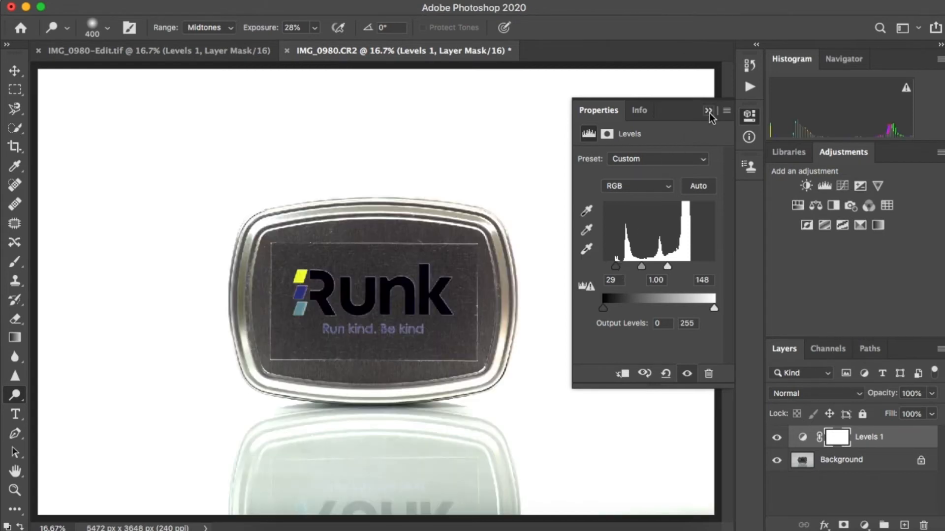
left_click(709, 111)
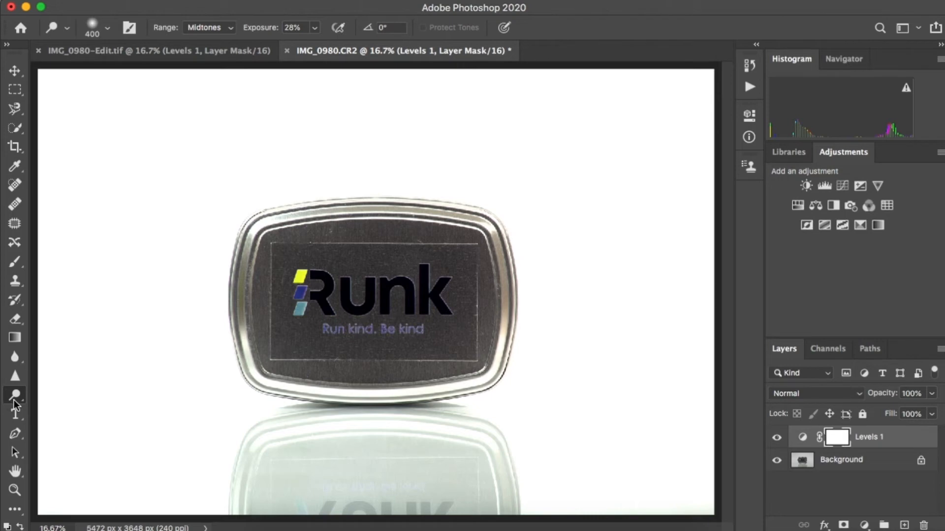
mouse_move(14, 395)
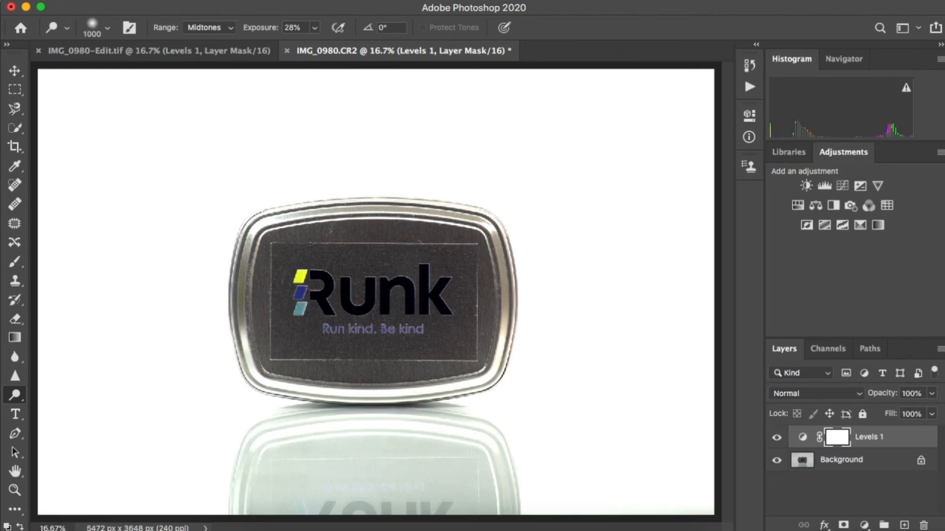
mouse_move(608, 494)
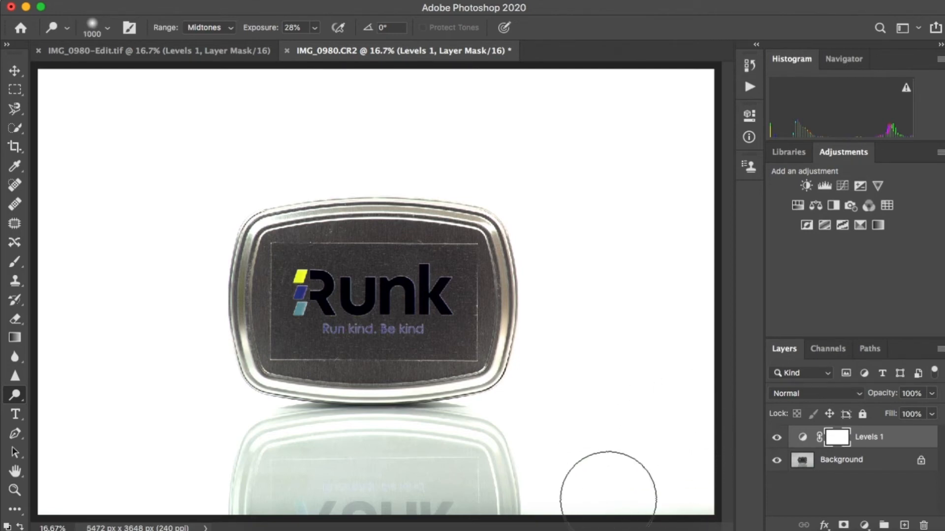
mouse_move(331, 125)
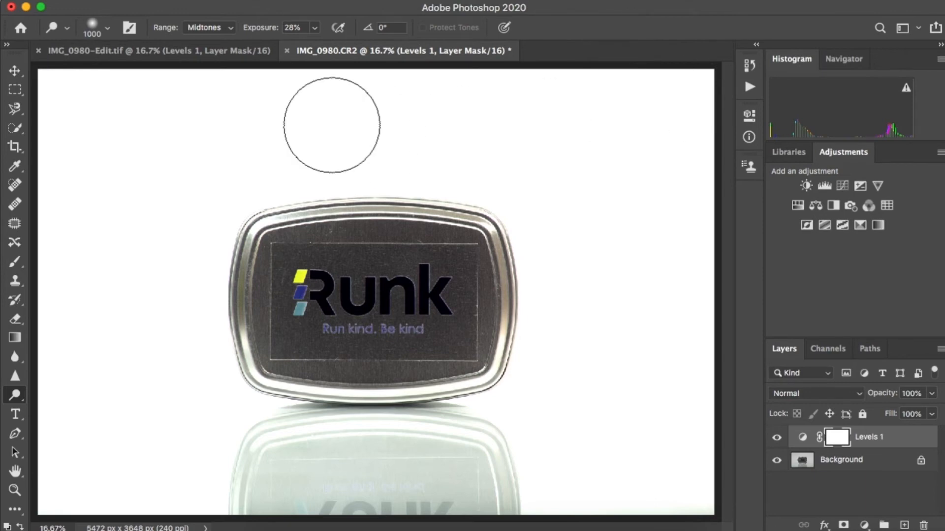
mouse_move(194, 435)
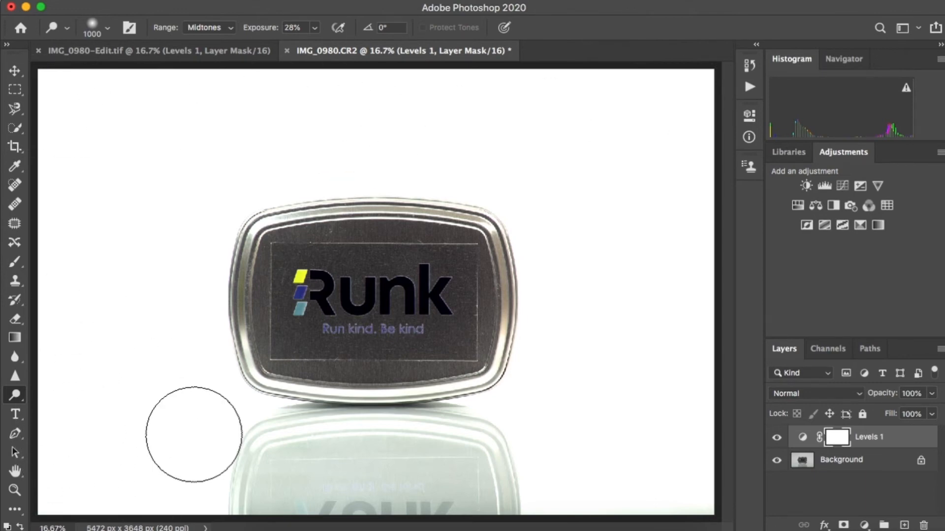
mouse_move(681, 100)
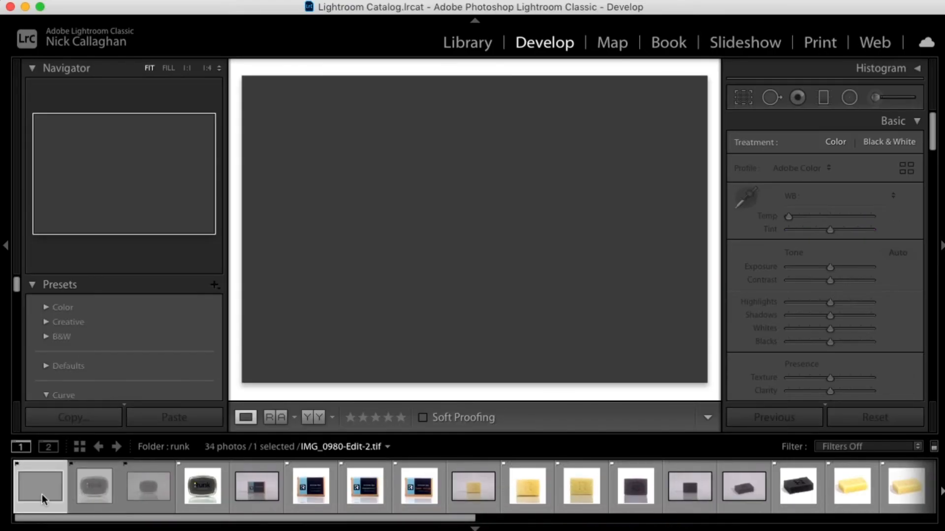
- Select IMG_0980-Edit-2.tif in Lightroom and begin cropping it
left_click(40, 486)
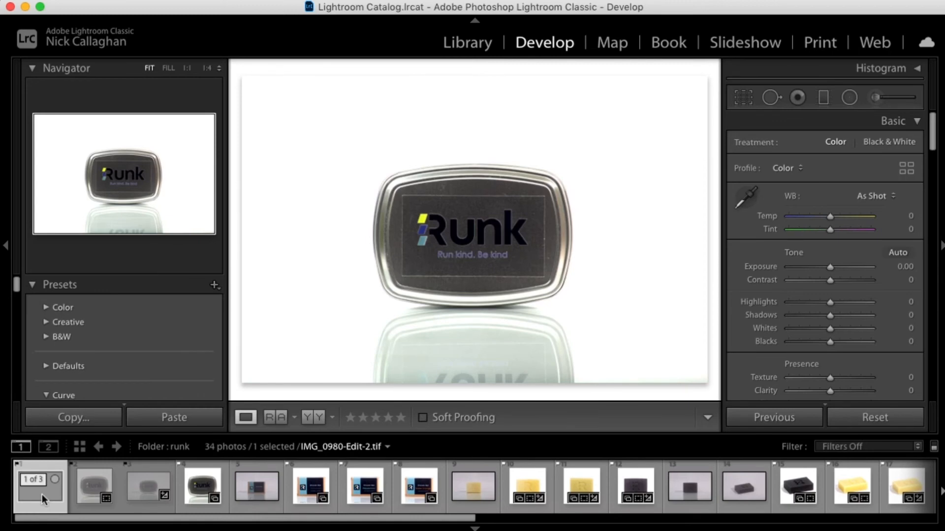
left_click(742, 97)
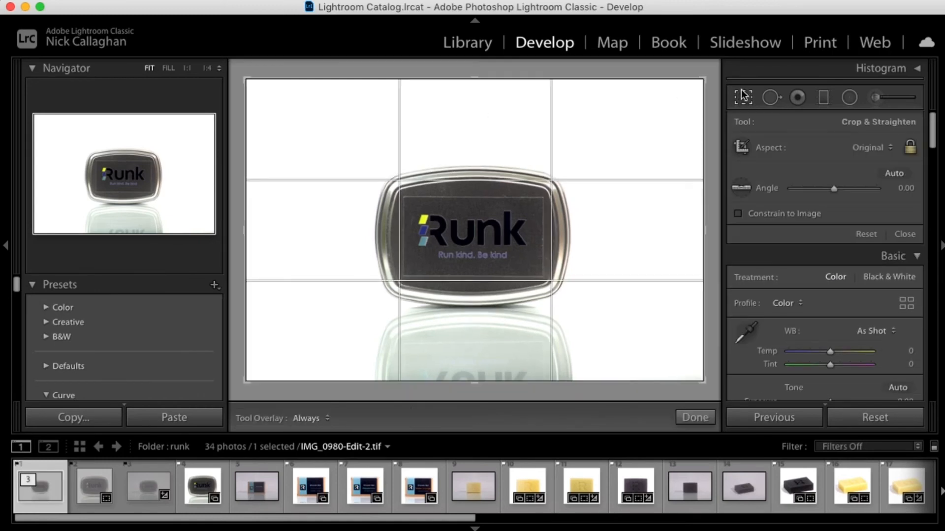
- Crop IMG_0980-Edit-2.tif to a 1 x 1 square around the tin
left_click(870, 147)
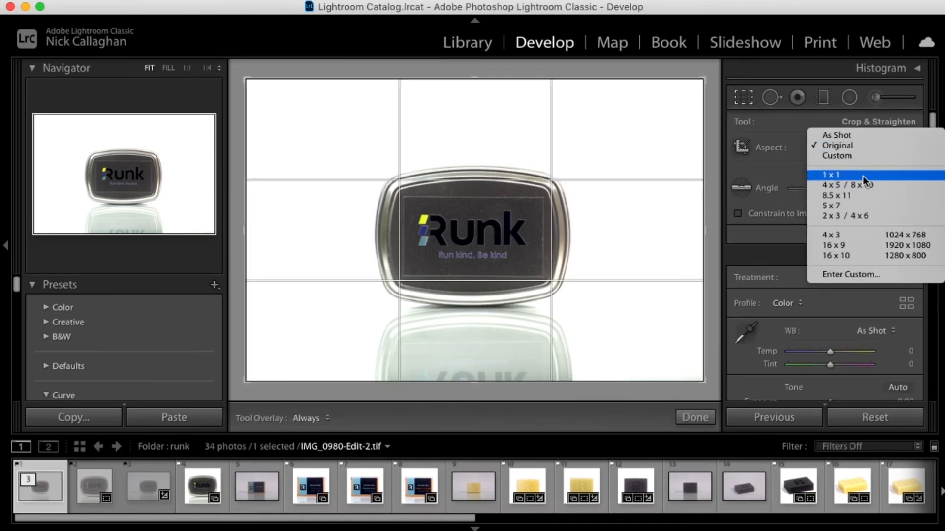
left_click(831, 174)
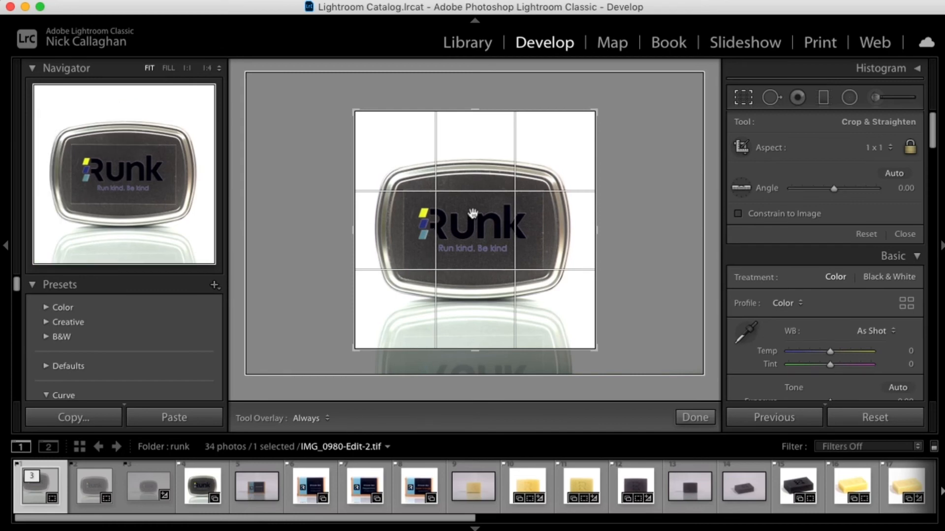
left_click(693, 417)
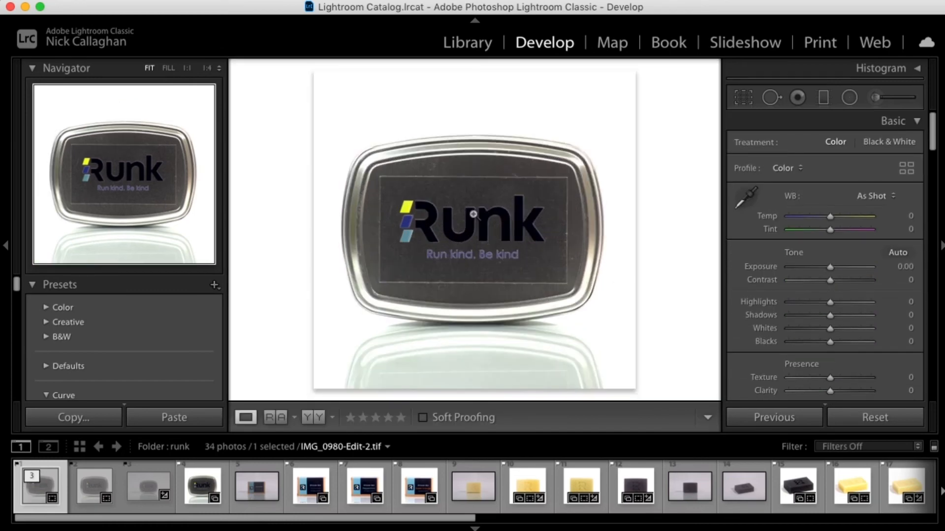